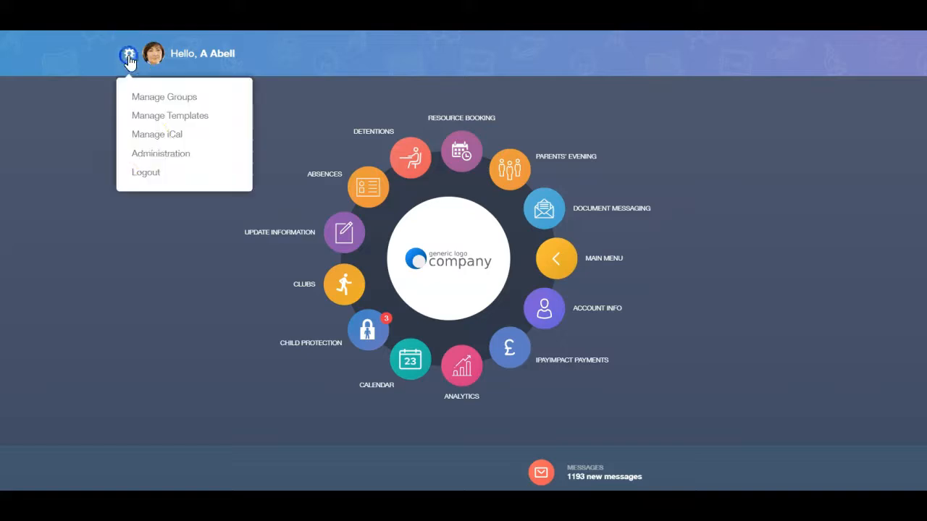
# Step: Open the Detentions session list from the administration pages
pyautogui.click(161, 152)
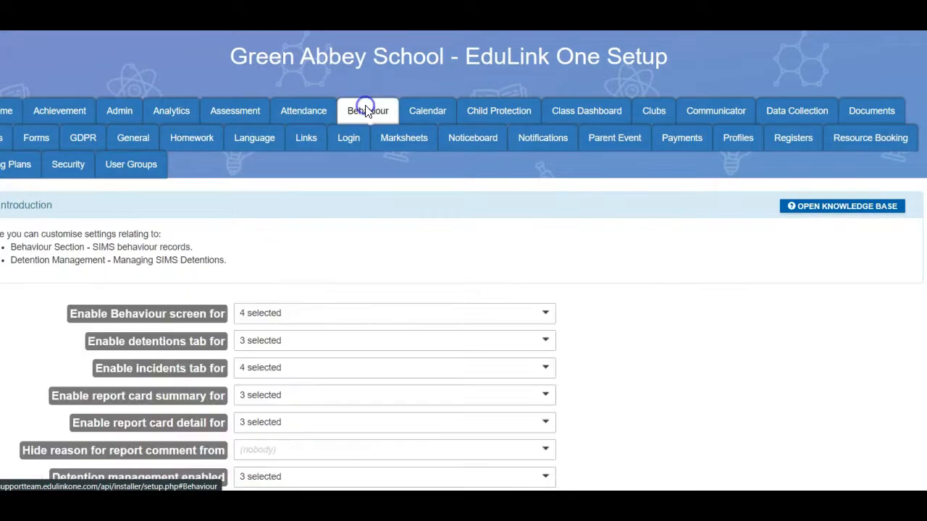
pyautogui.scroll(-3)
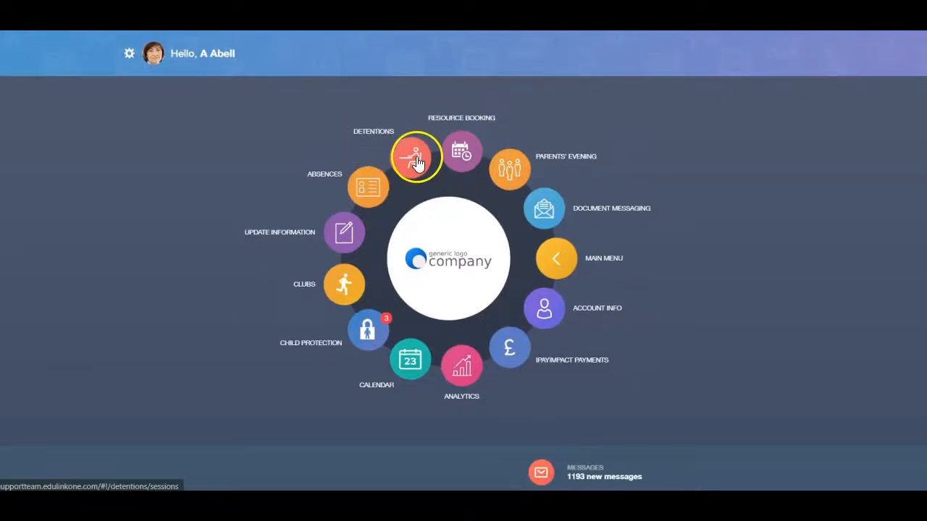
pyautogui.click(415, 157)
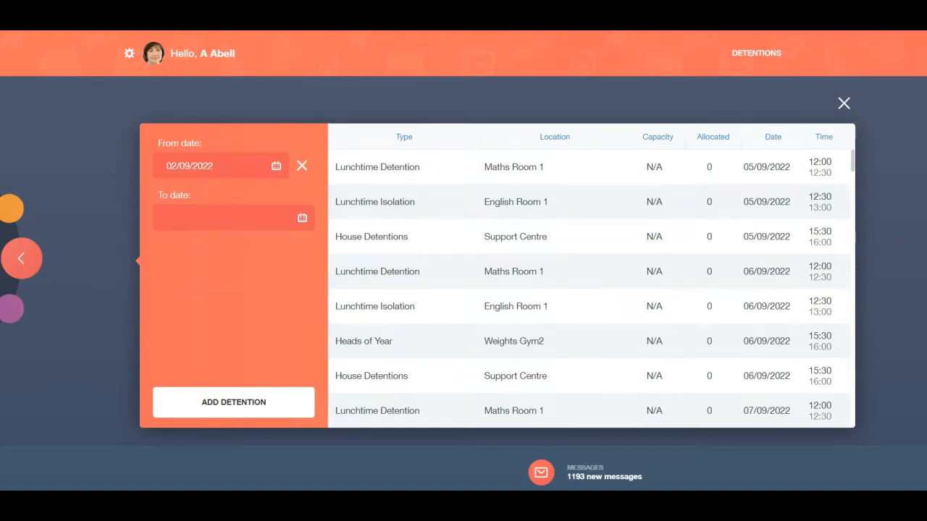
# Step: Clear the From date filter on the detention sessions and enter 02/09/2022
pyautogui.click(276, 165)
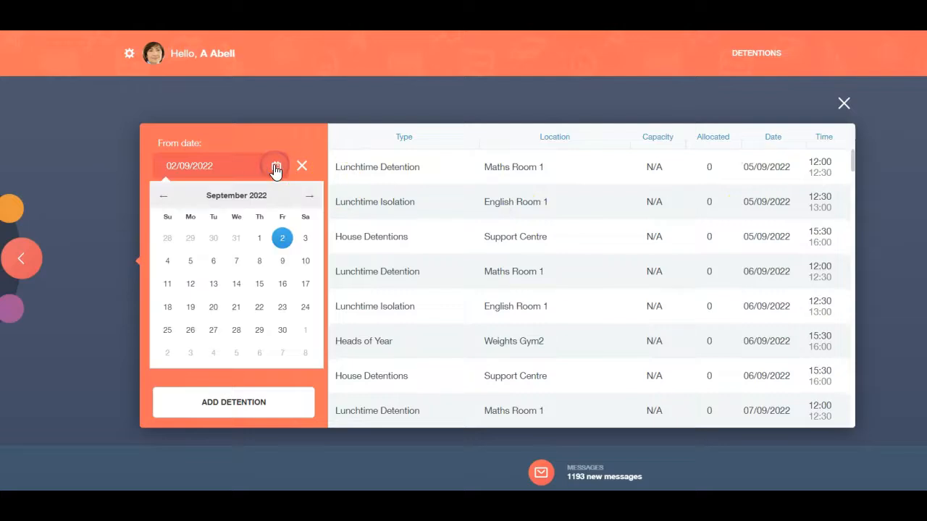
pyautogui.moveTo(312, 163)
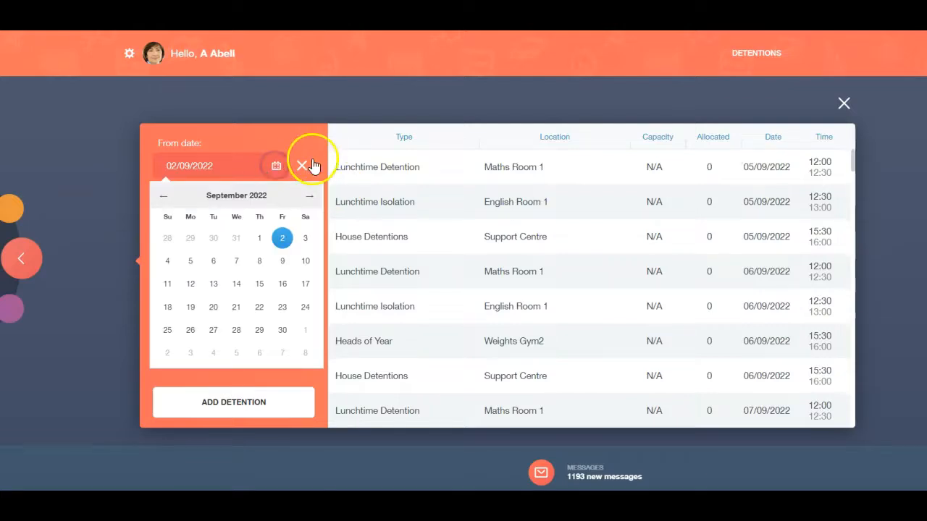
pyautogui.click(302, 166)
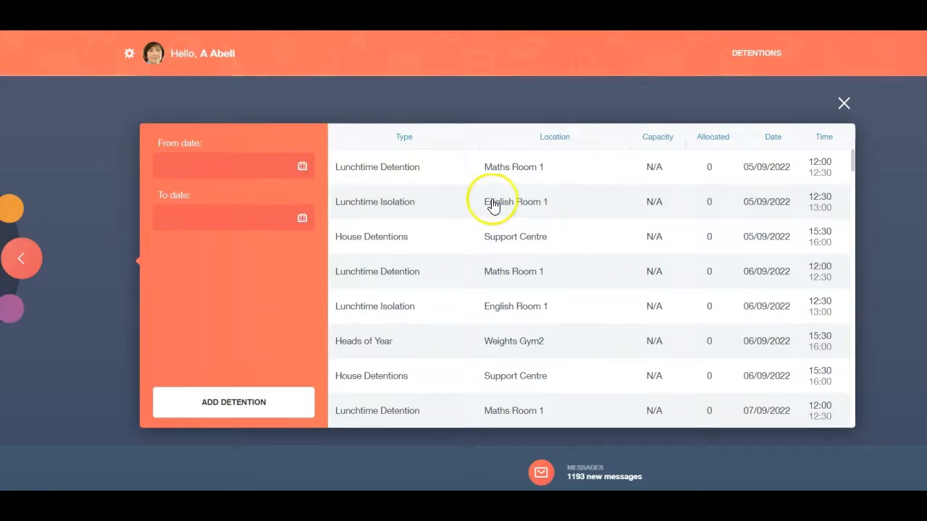
pyautogui.scroll(-3)
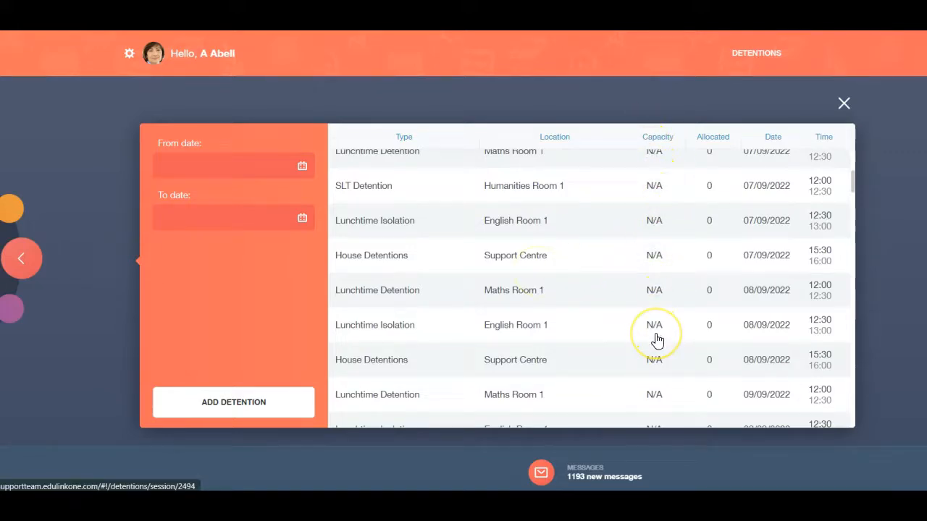
pyautogui.write('02/09/2022')
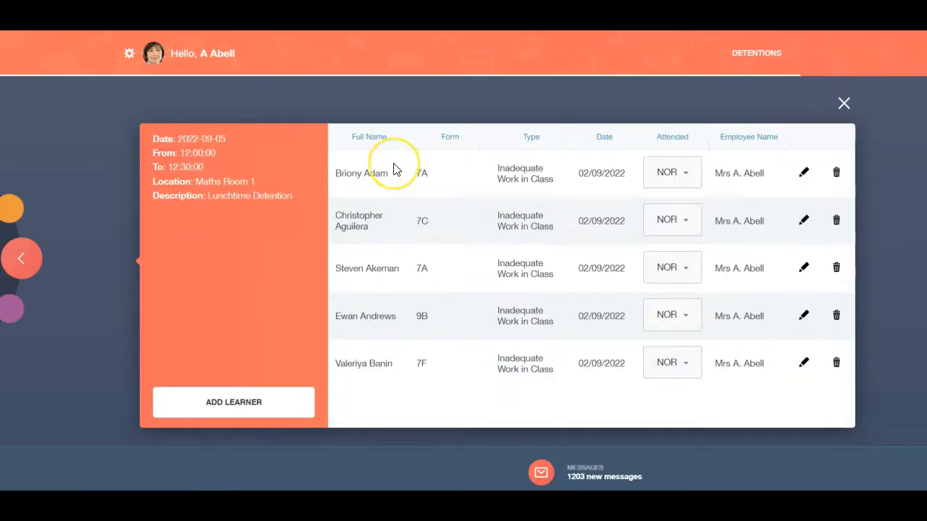
pyautogui.moveTo(395, 168)
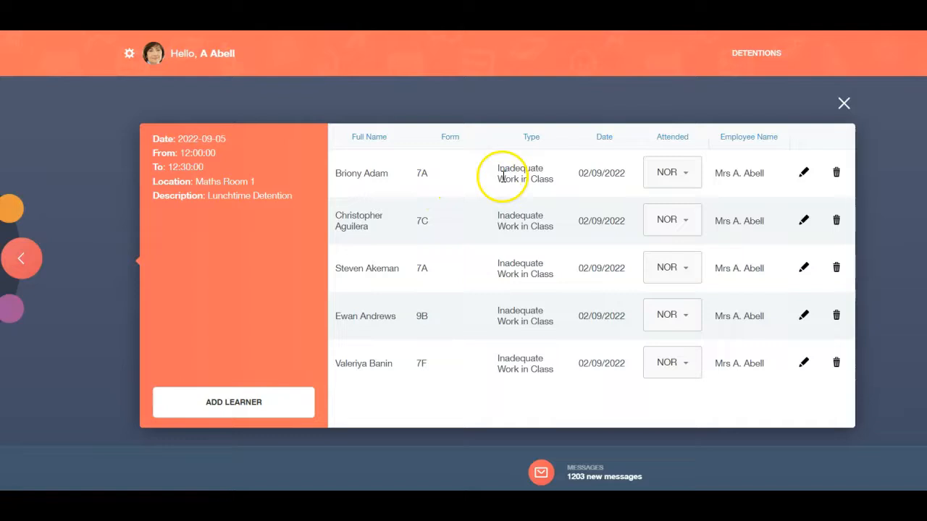
pyautogui.moveTo(496, 262)
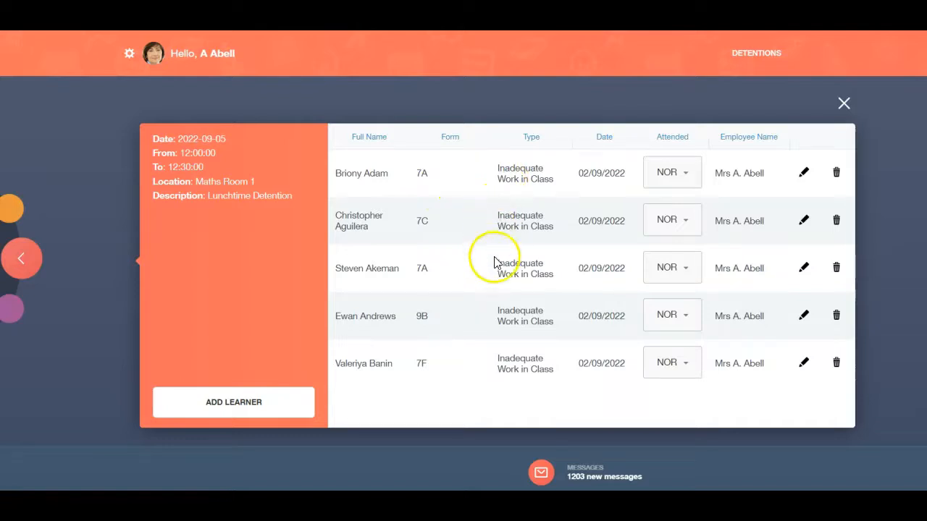
pyautogui.moveTo(504, 362)
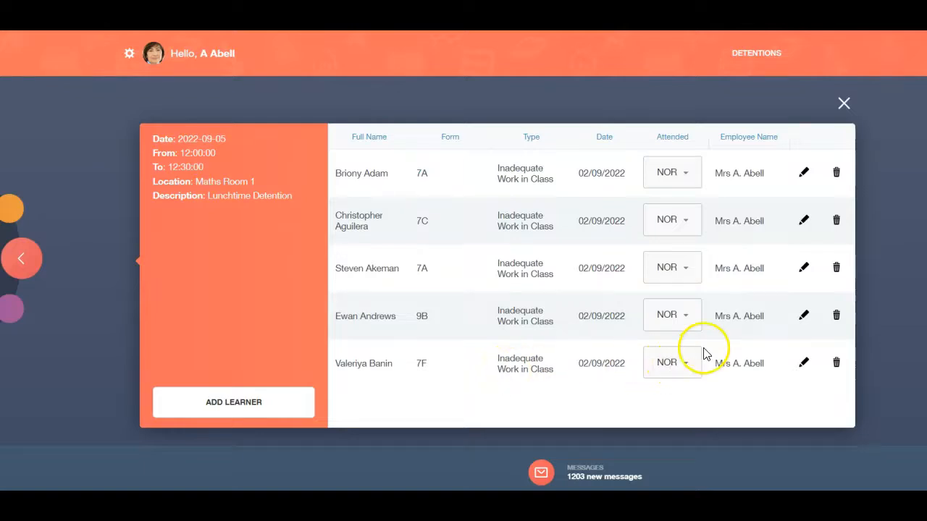
pyautogui.moveTo(686, 221)
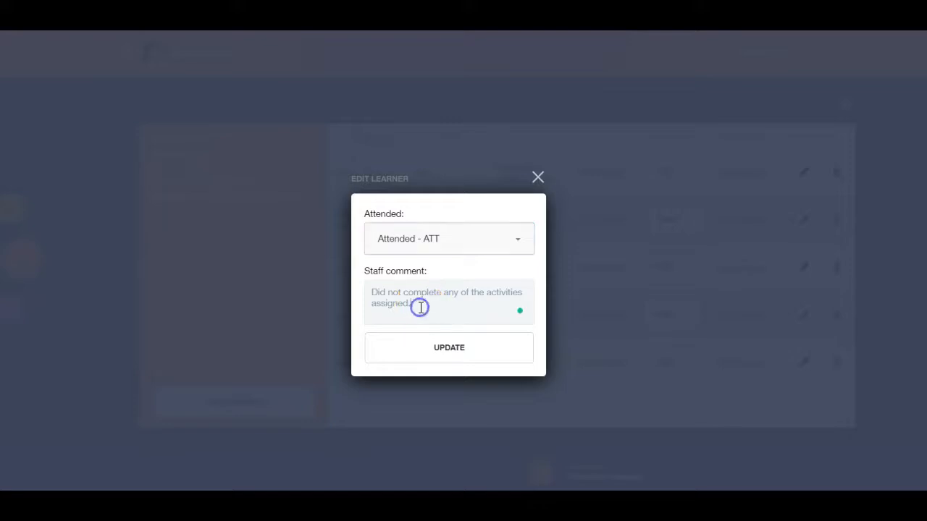
# Step: Save the learner as Attended, then re-record their attendance as Not Attended - NAT
pyautogui.click(448, 348)
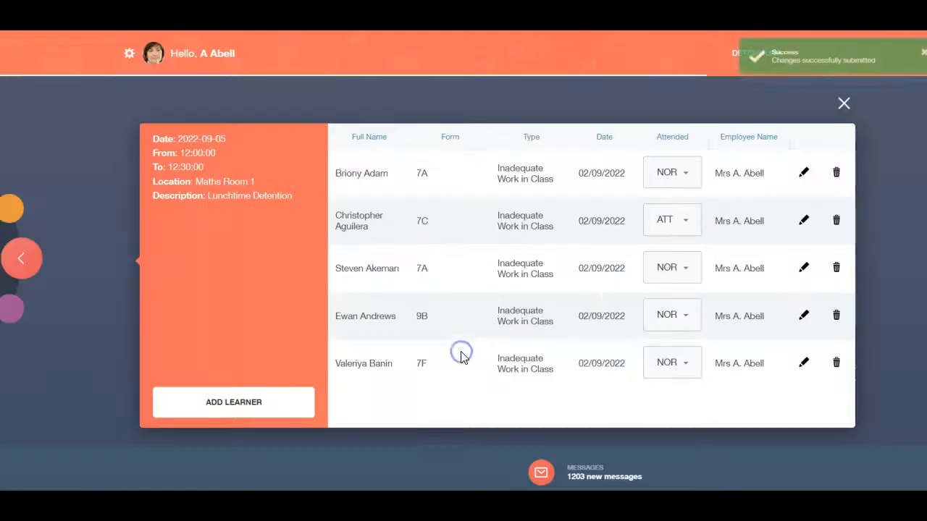
pyautogui.moveTo(606, 303)
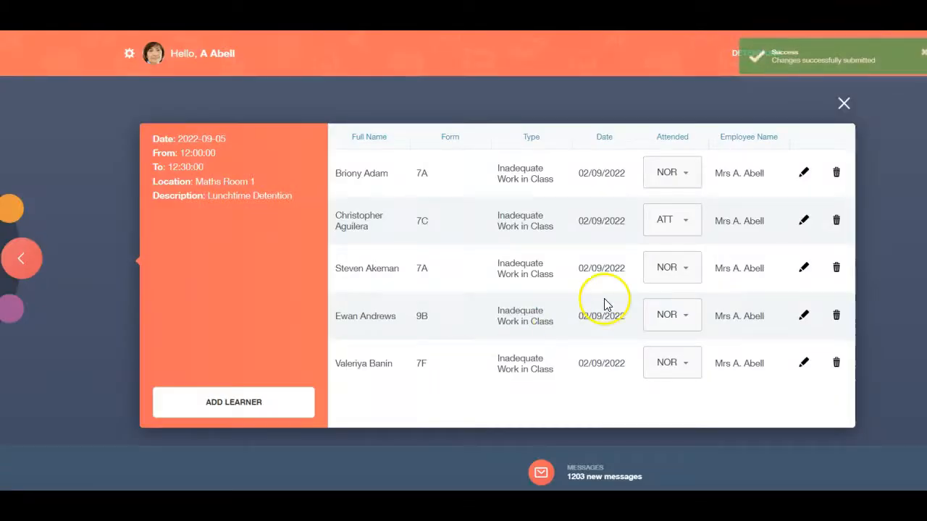
pyautogui.click(671, 171)
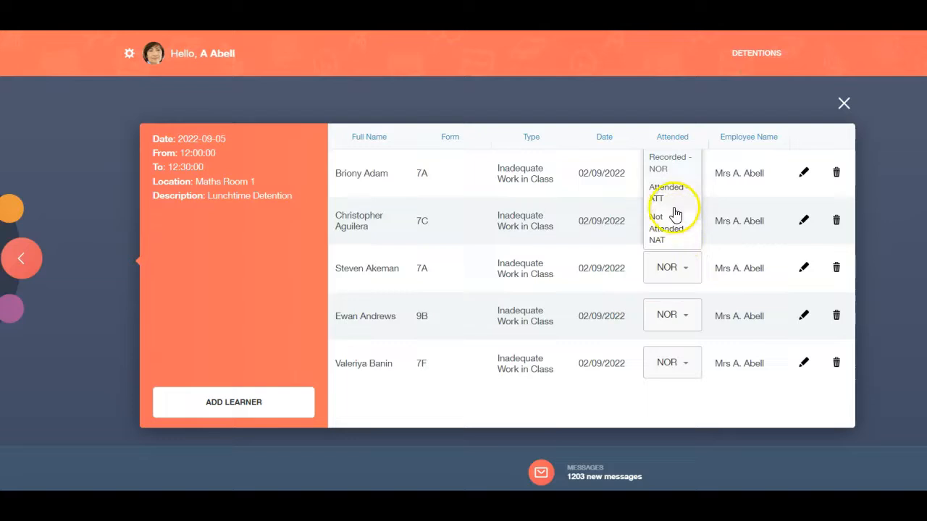
pyautogui.click(664, 197)
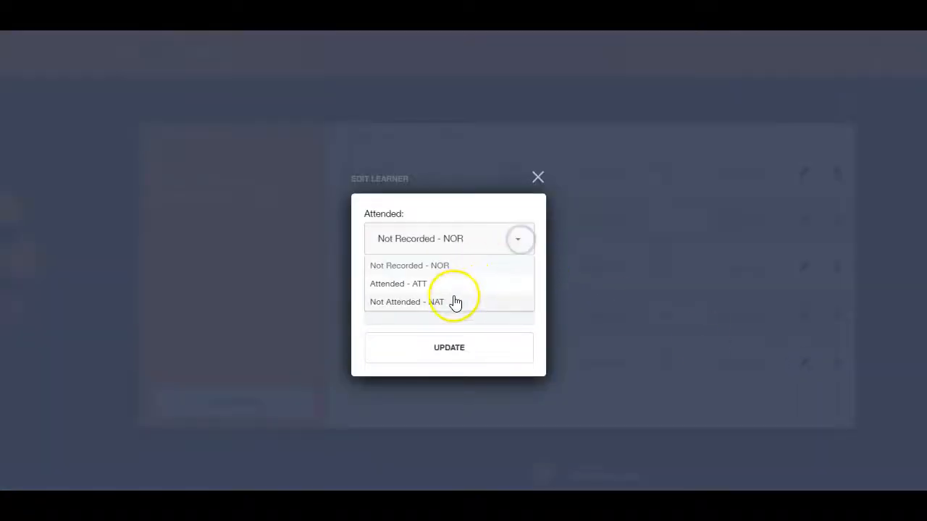
pyautogui.click(407, 302)
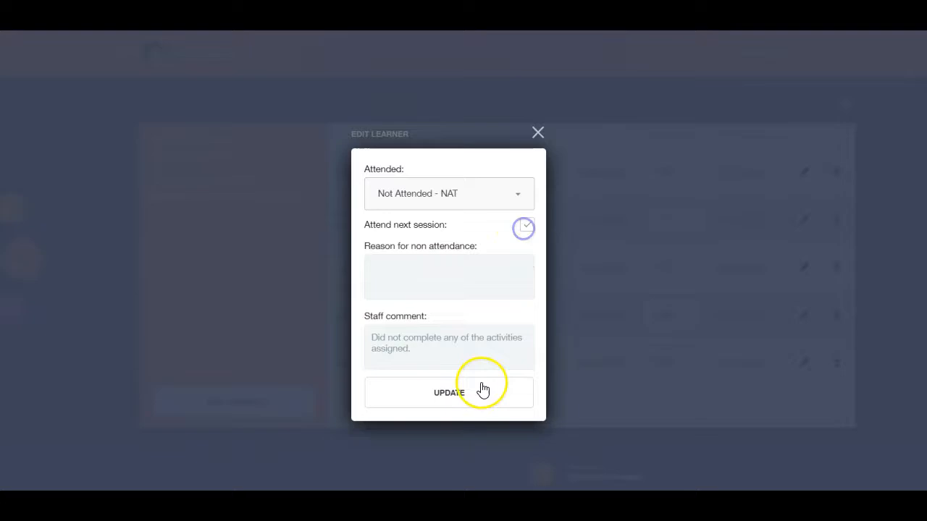
pyautogui.click(448, 392)
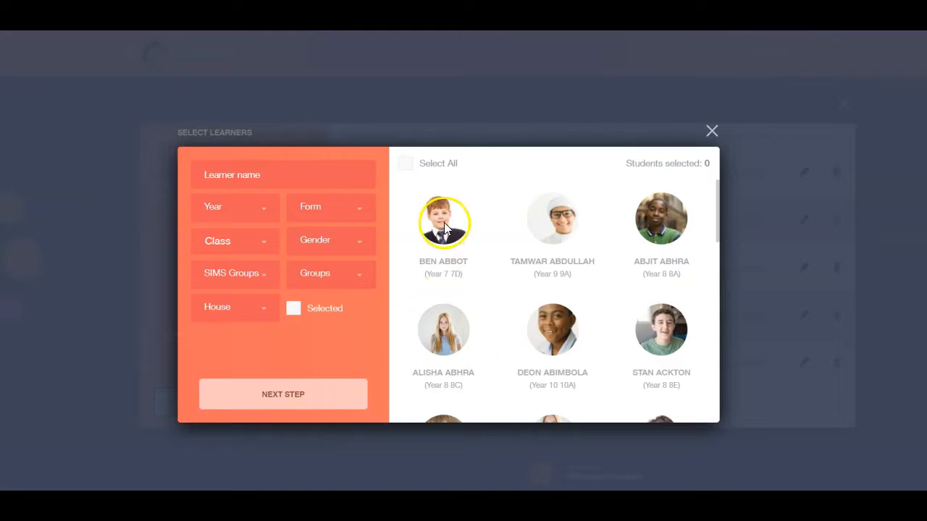
pyautogui.click(443, 223)
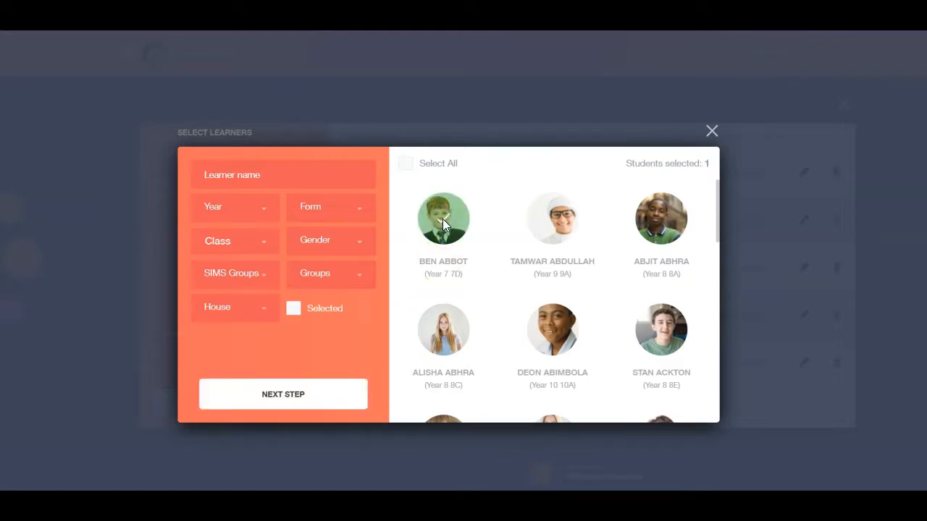
pyautogui.click(283, 394)
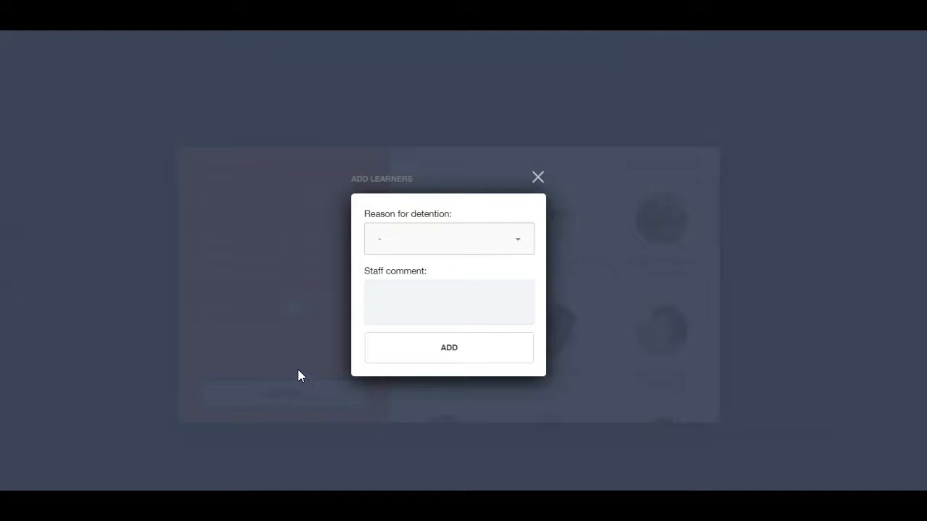
pyautogui.click(449, 238)
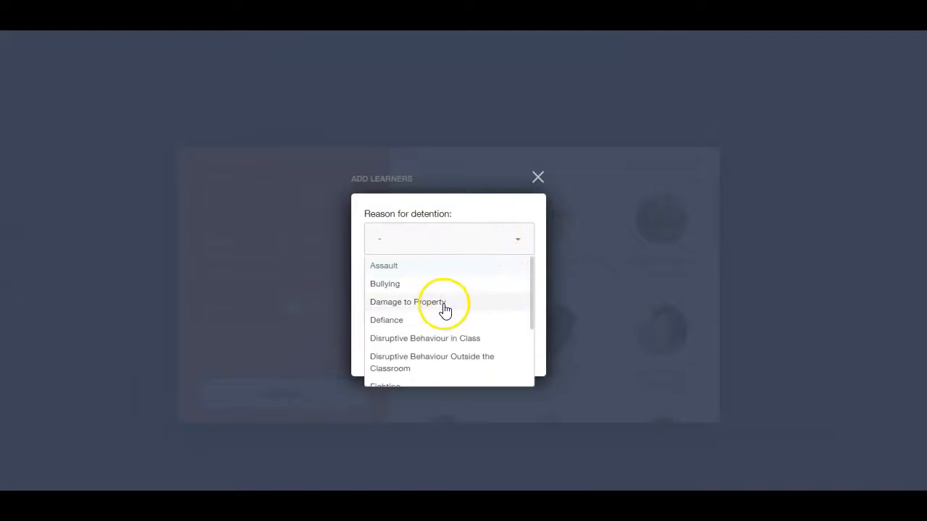
pyautogui.click(407, 302)
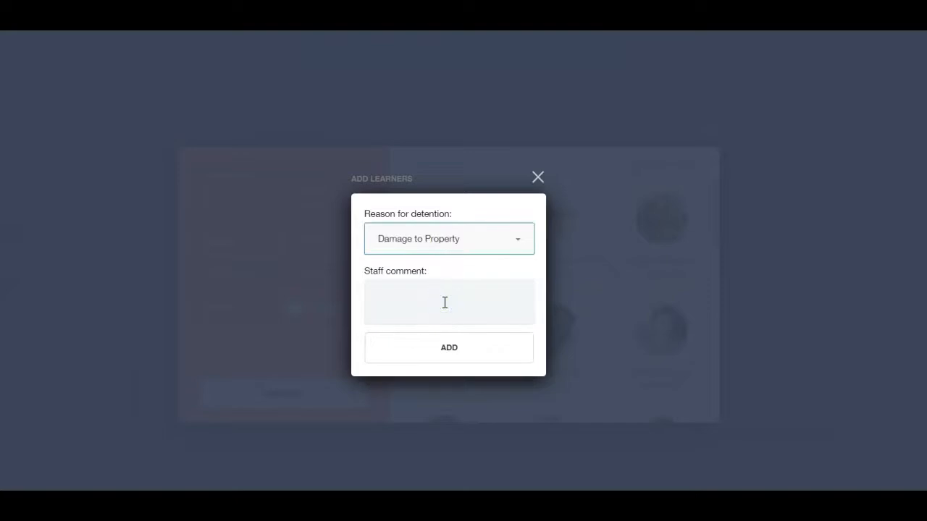
pyautogui.click(447, 302)
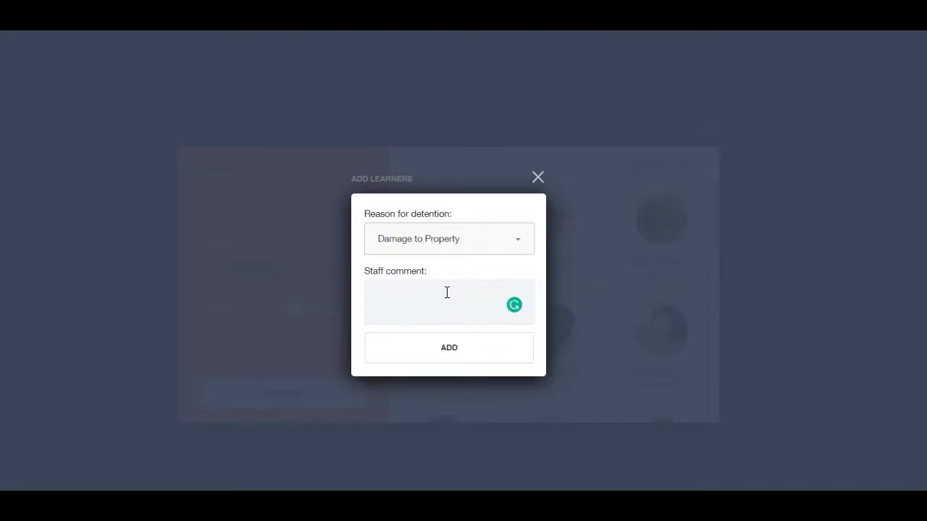
pyautogui.write('Wrote on desk.')
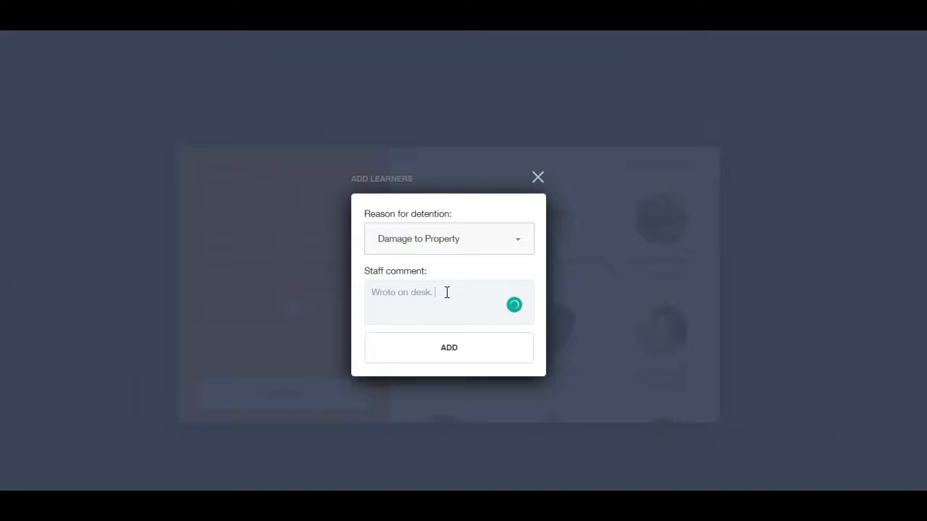
pyautogui.click(449, 347)
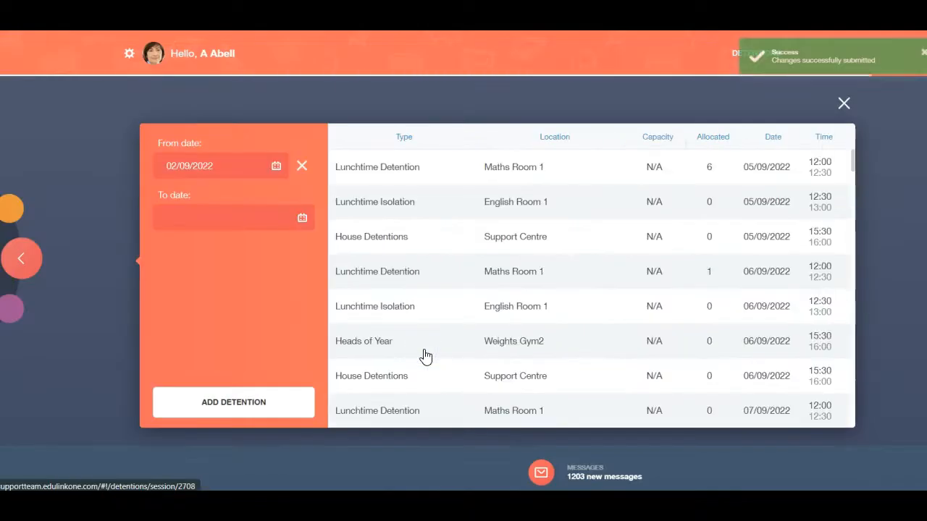
# Step: Add a detention on 07/09/2022 from 01:00 to 01:25 in Business Studies 1
pyautogui.click(233, 398)
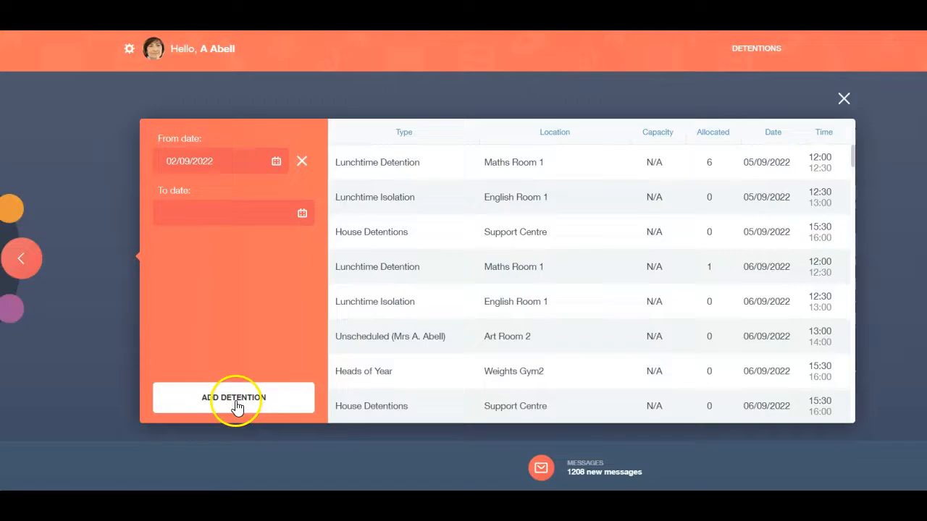
pyautogui.click(233, 397)
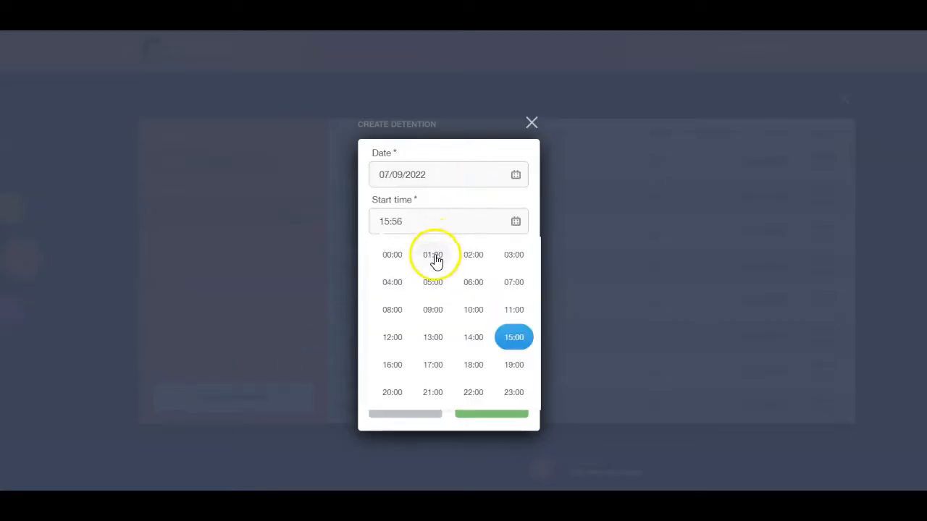
pyautogui.click(432, 254)
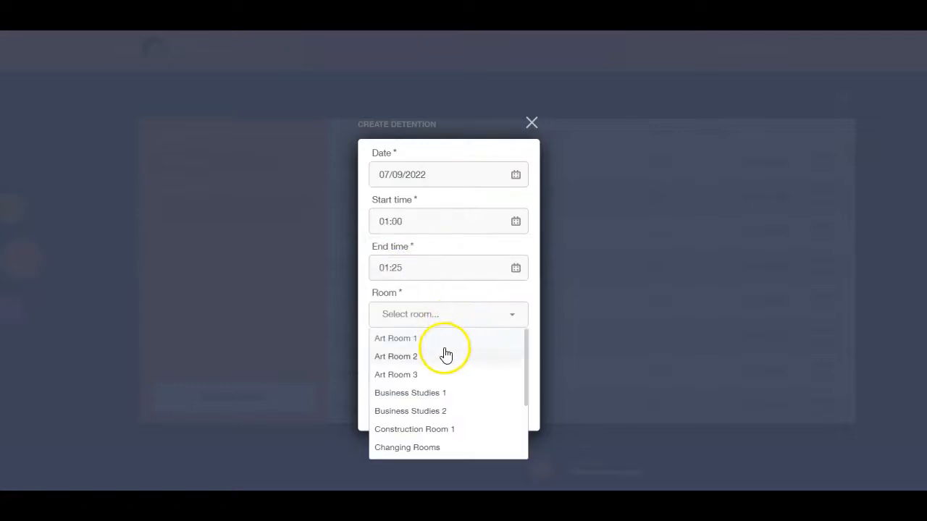
pyautogui.click(410, 392)
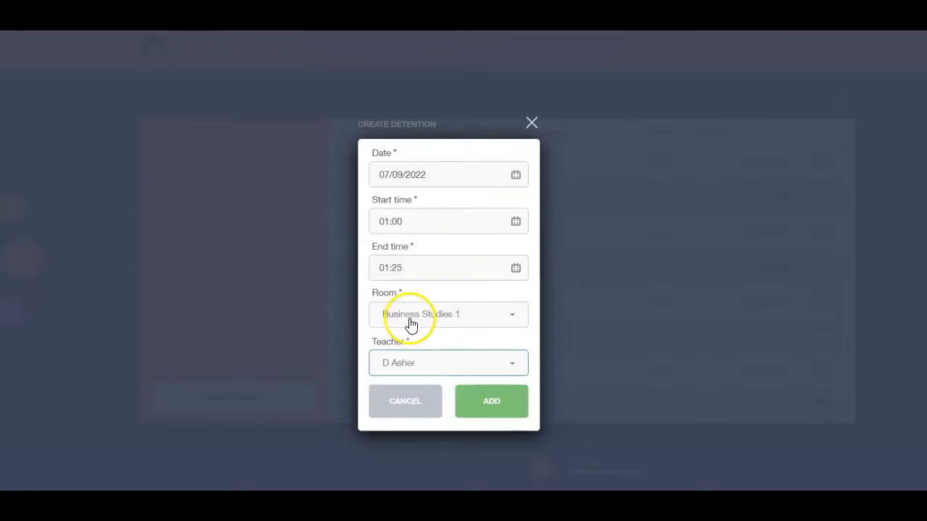
pyautogui.click(490, 401)
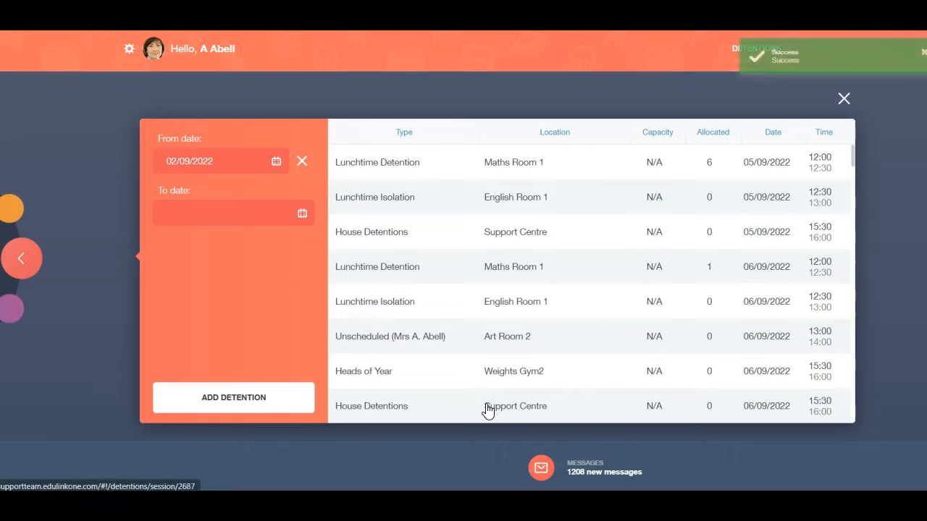